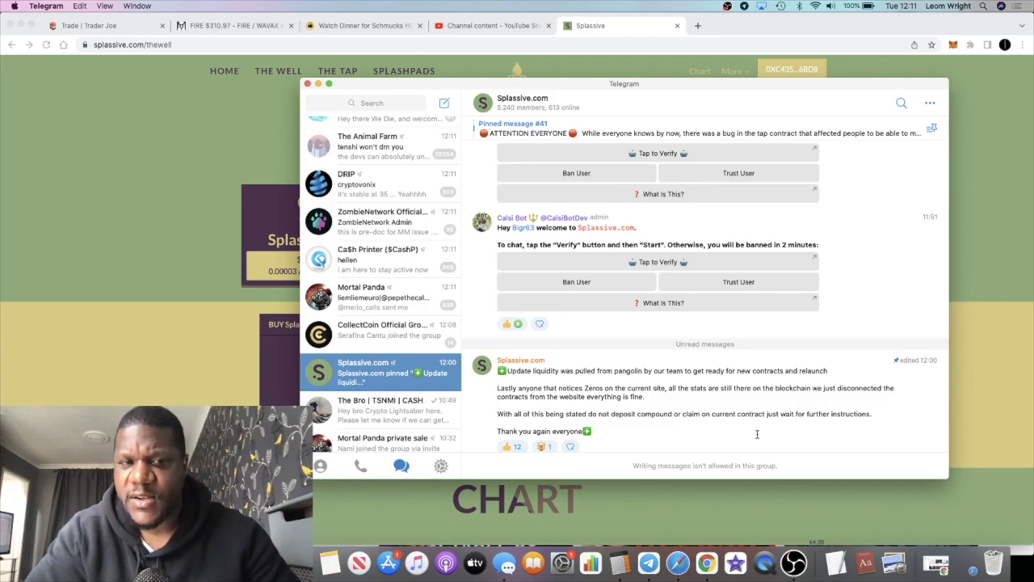
- Scroll through The Well balances in Chrome, then return to the Telegram window
scroll(down, 3)
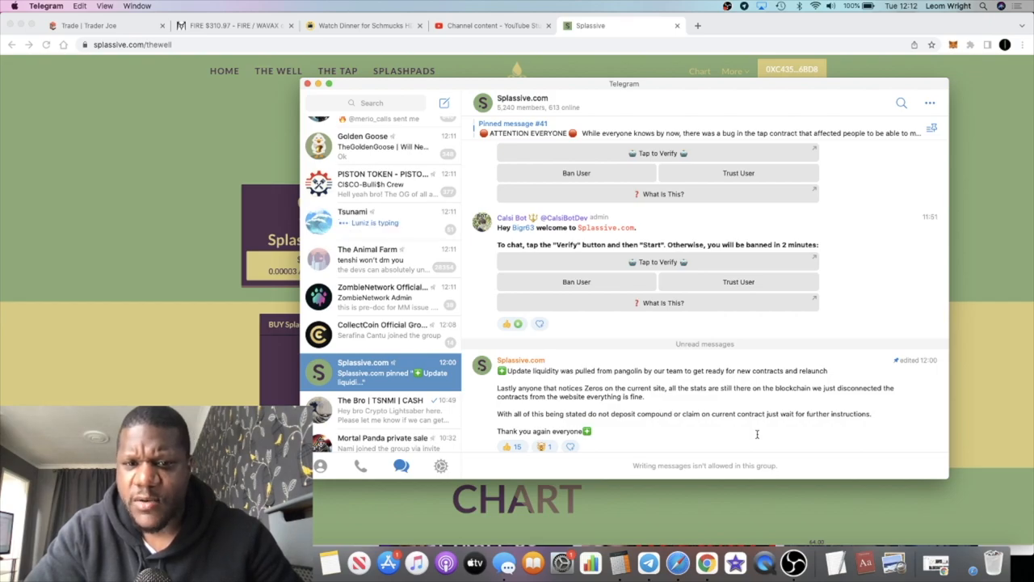
scroll(down, 3)
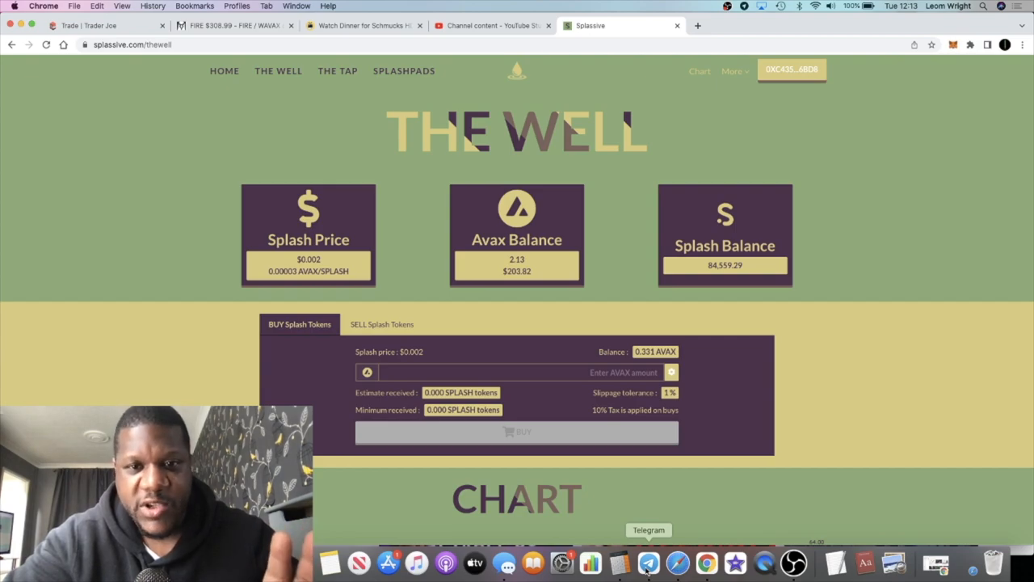
click(648, 563)
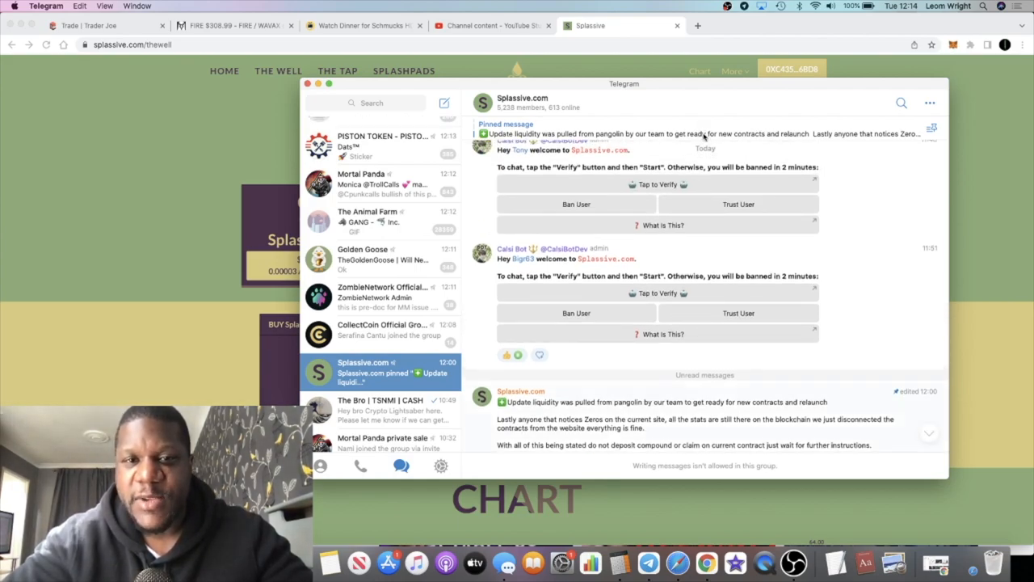
scroll(down, 3)
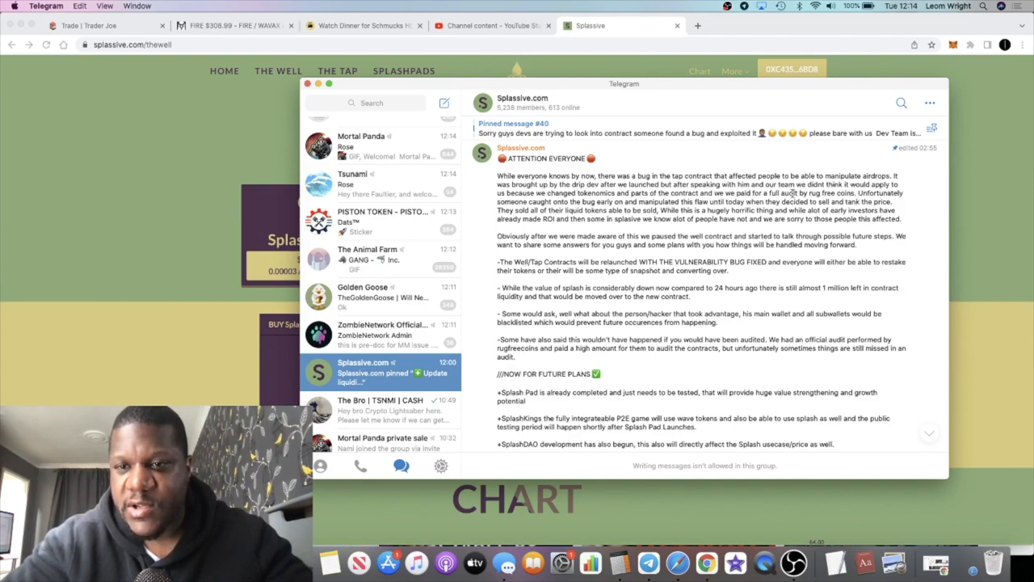
- Scroll the Splassive.com chat to the FOR FUTURE PLANS section and Splassive Team sign-off
scroll(down, 3)
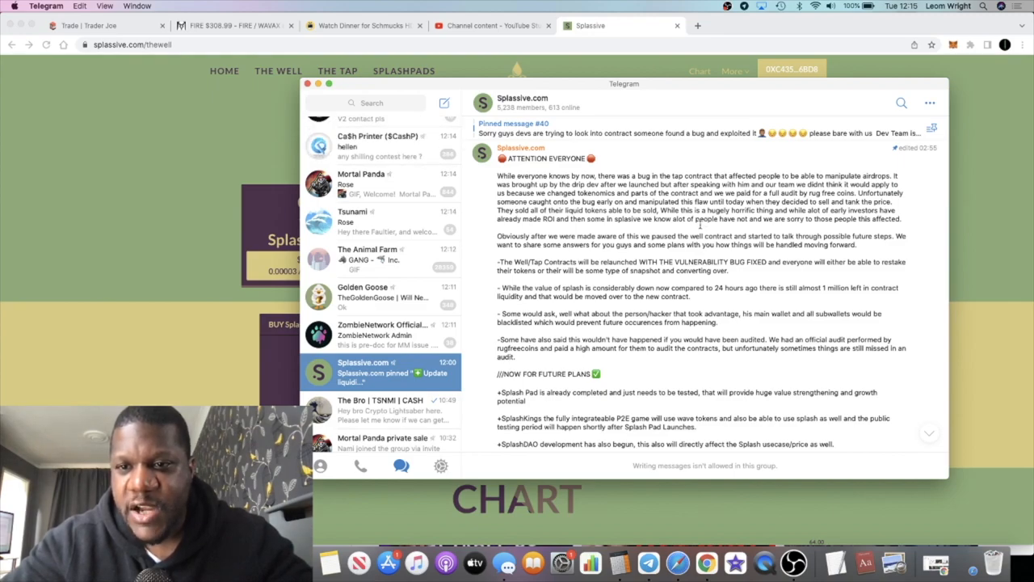
mouse_move(618, 227)
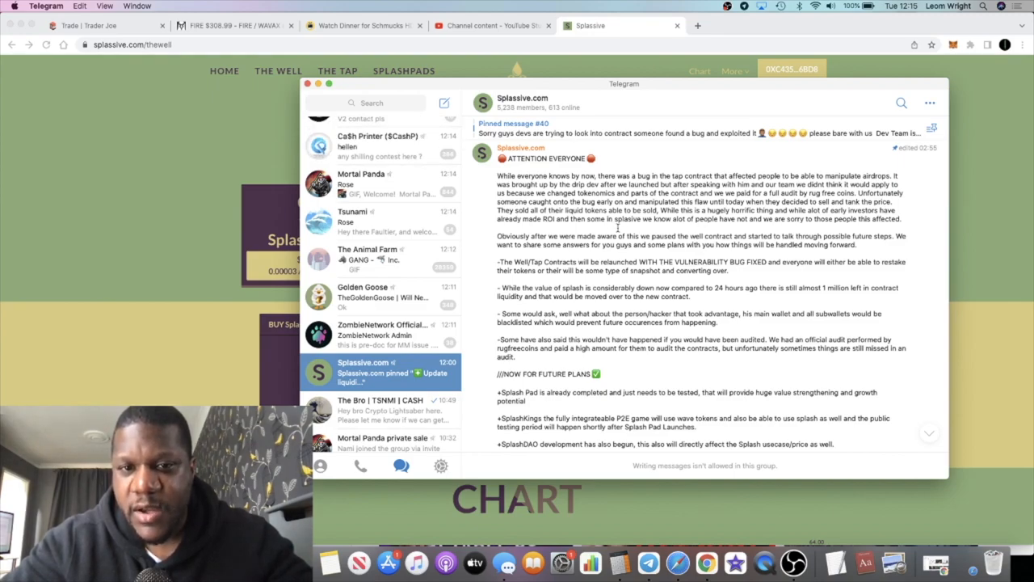
mouse_move(687, 230)
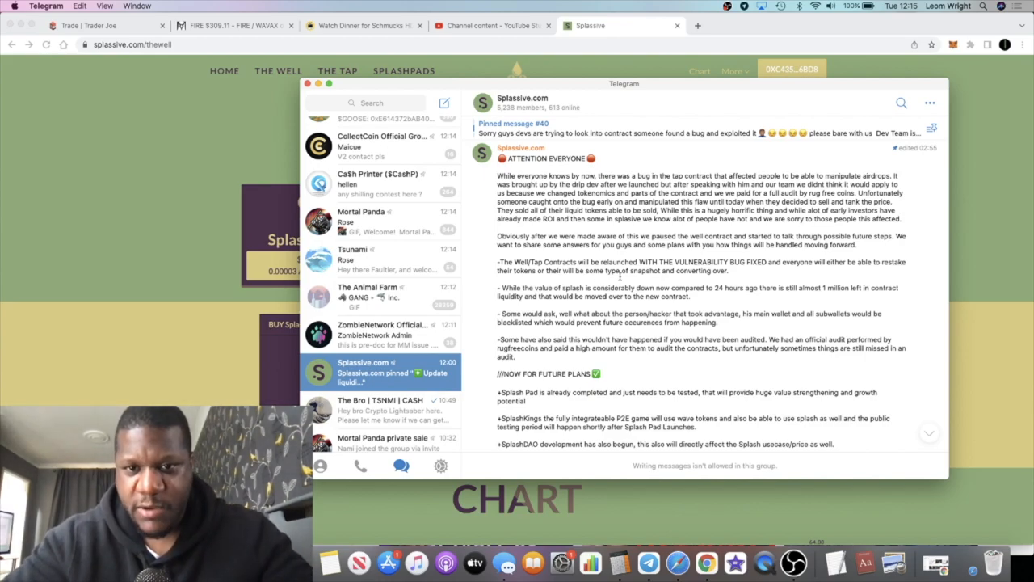
scroll(down, 3)
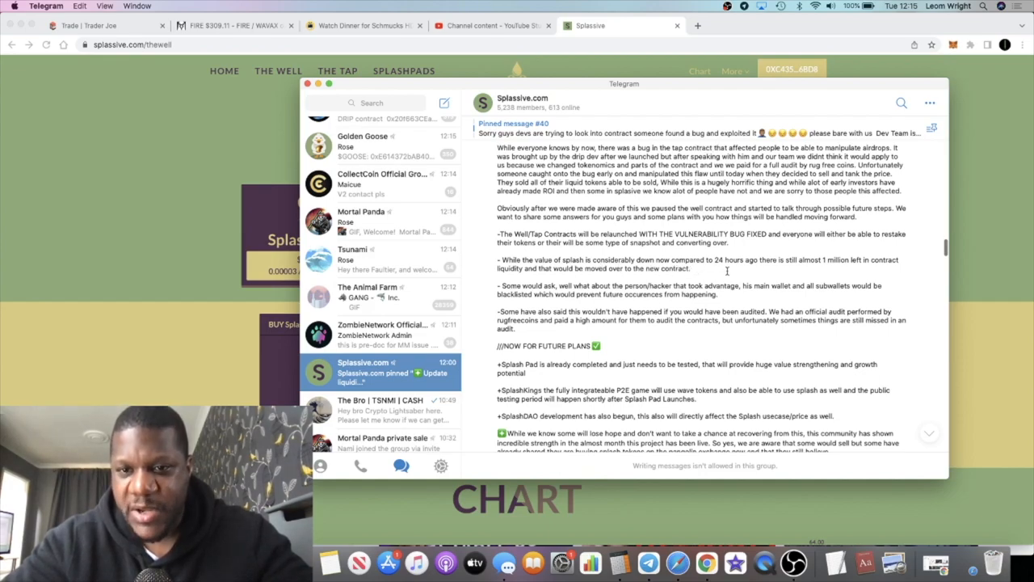
scroll(down, 3)
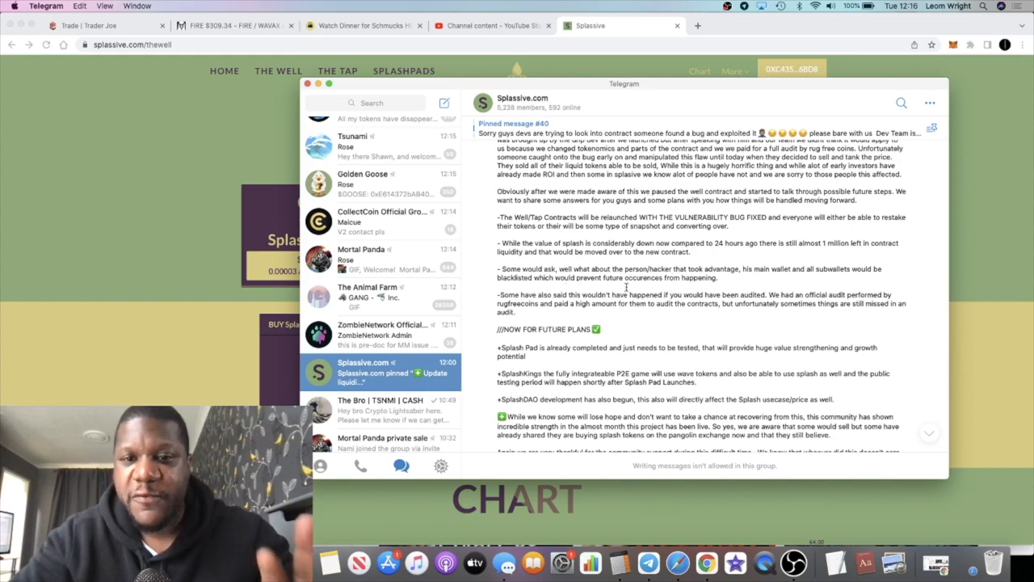
scroll(down, 3)
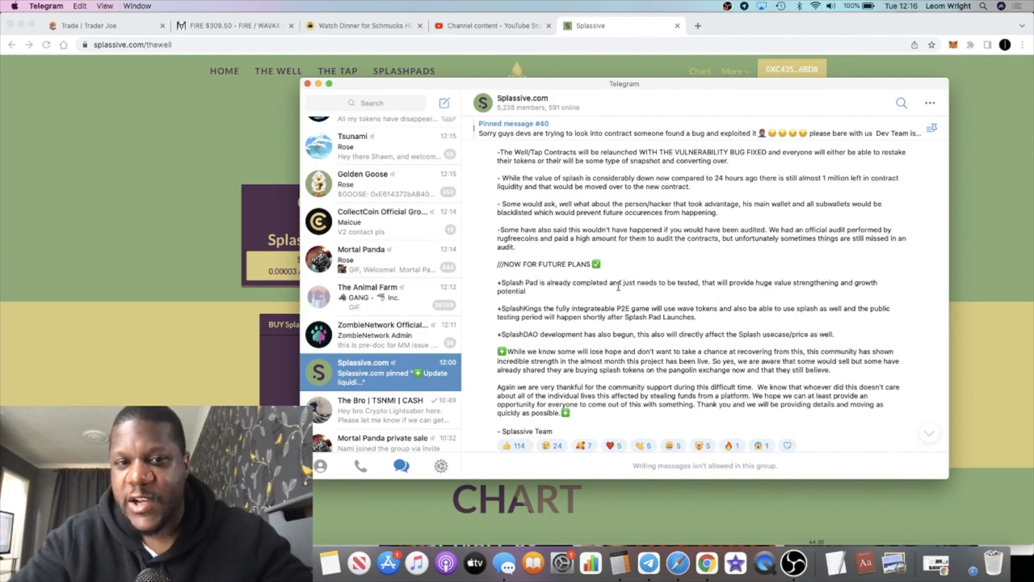
- Scroll past the announcement's reactions to the pin event and Calsi Bot welcome message
scroll(down, 3)
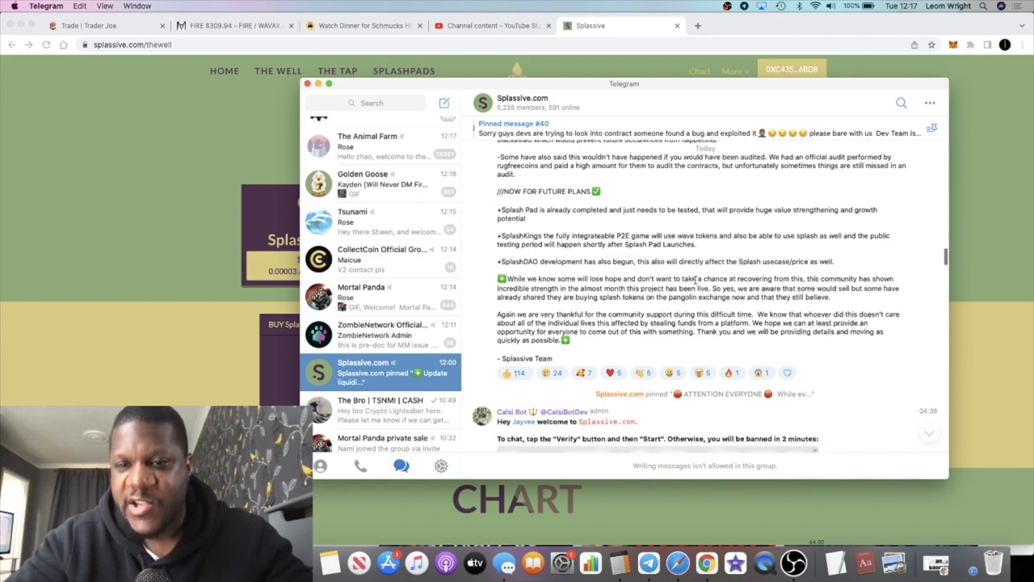
scroll(down, 3)
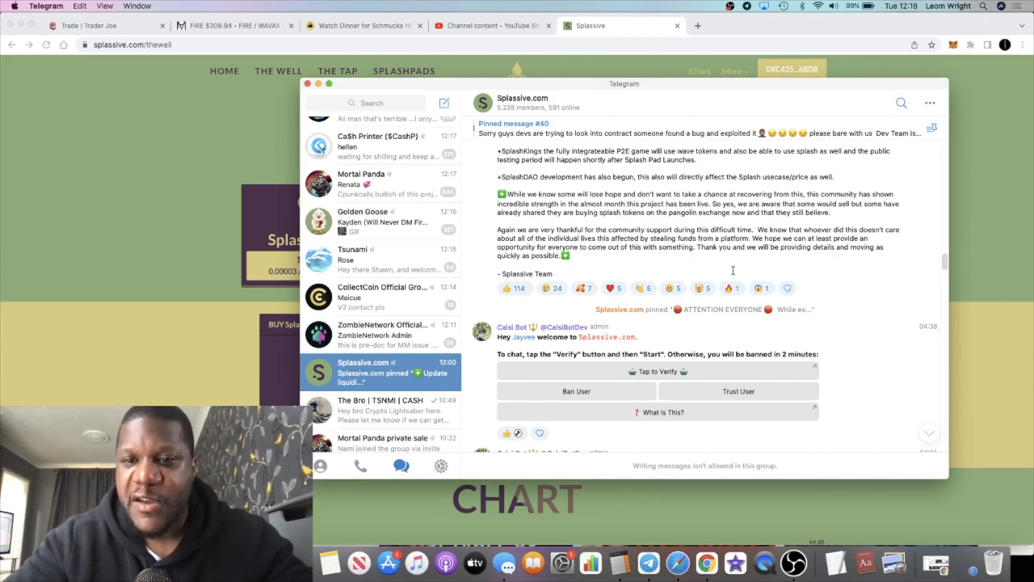
- Scroll to the newest unread update about liquidity pulled from pangolin for relaunch
scroll(down, 3)
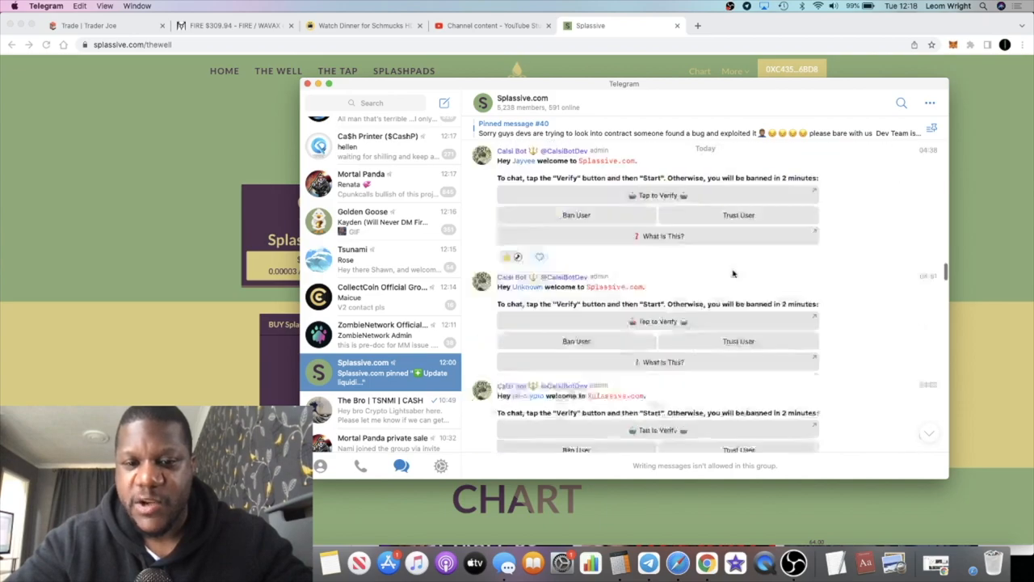
scroll(down, 3)
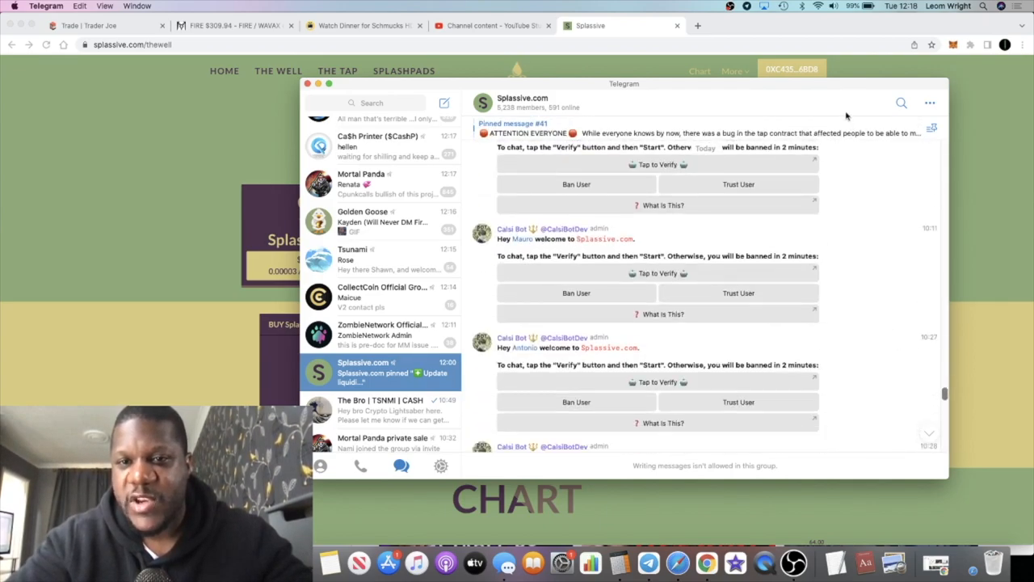
scroll(down, 3)
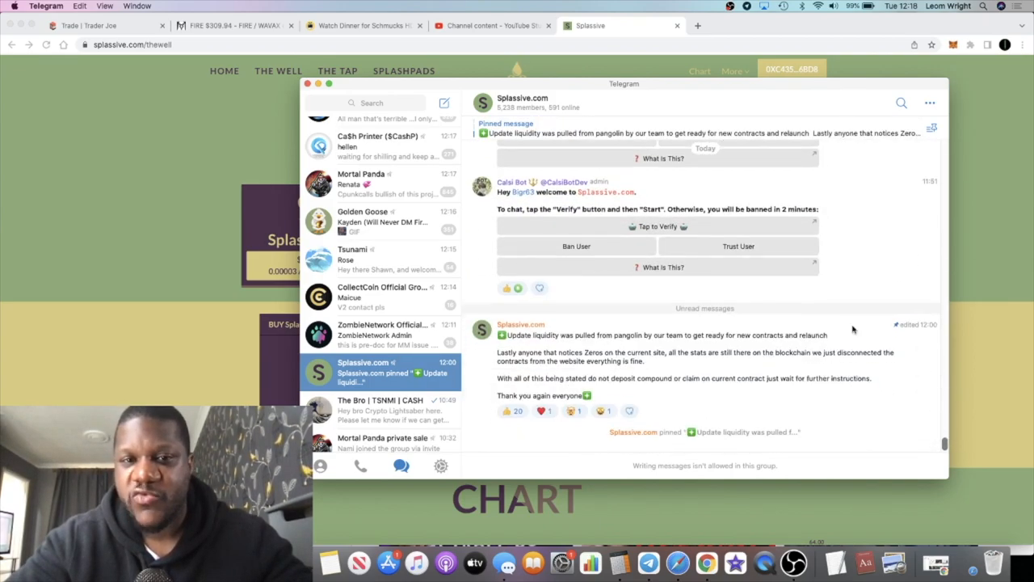